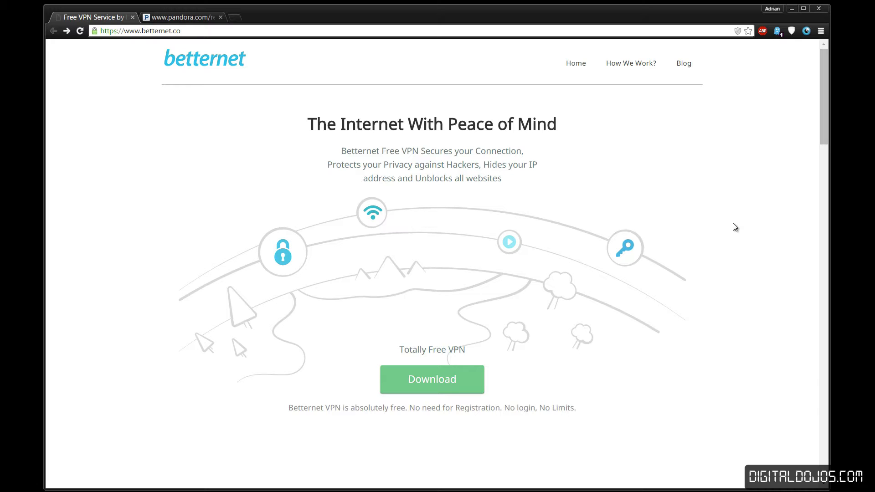
Step: Show the Pandora page with its notice that the service is unavailable in Japan
click(179, 18)
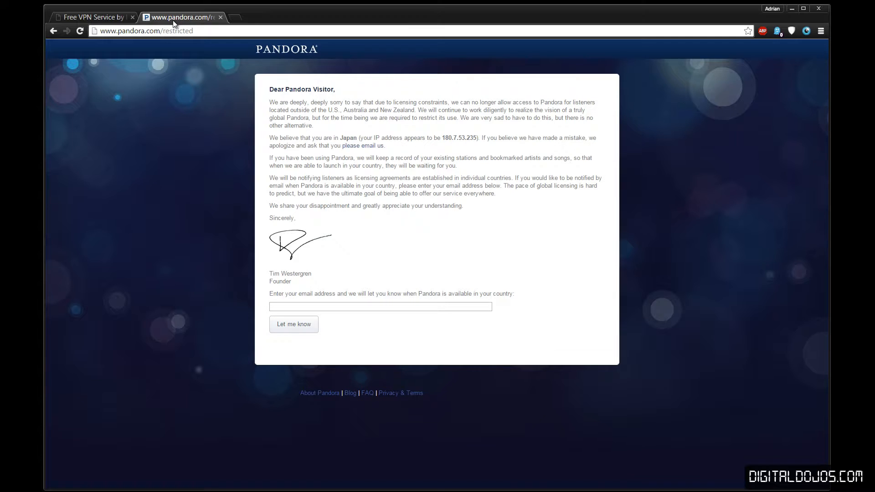
click(141, 31)
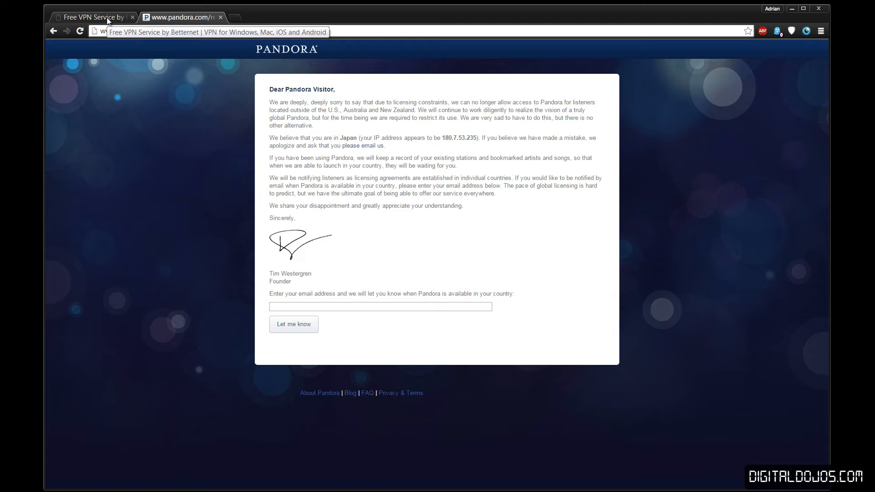
Step: Browse the Betternet site down to its downloads for Windows, Mac, iPhone, Chrome, Firefox and Android
click(95, 17)
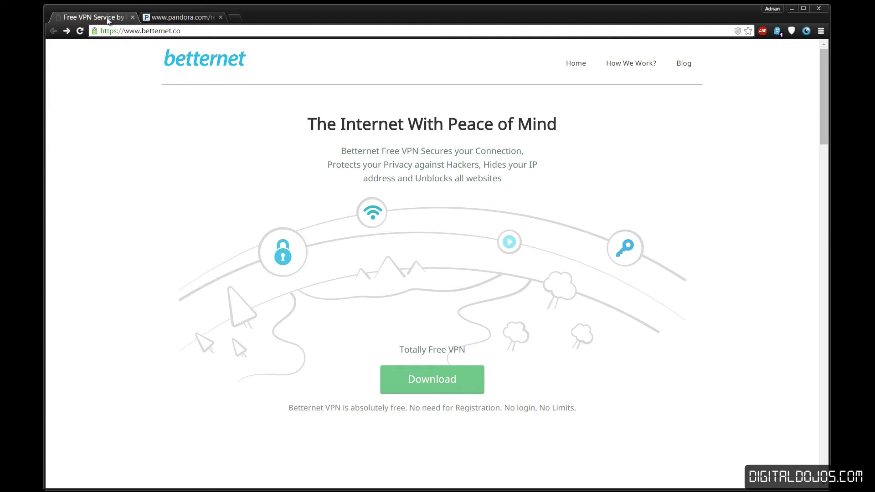
mouse_move(81, 97)
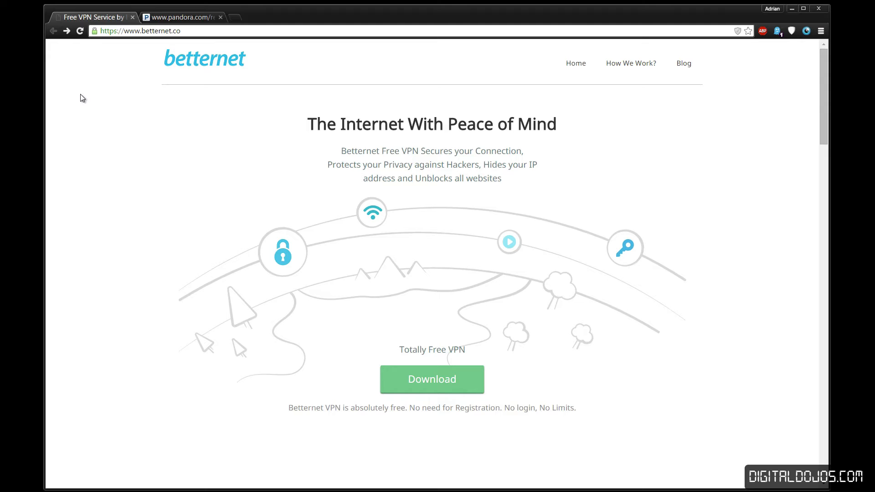
mouse_move(133, 242)
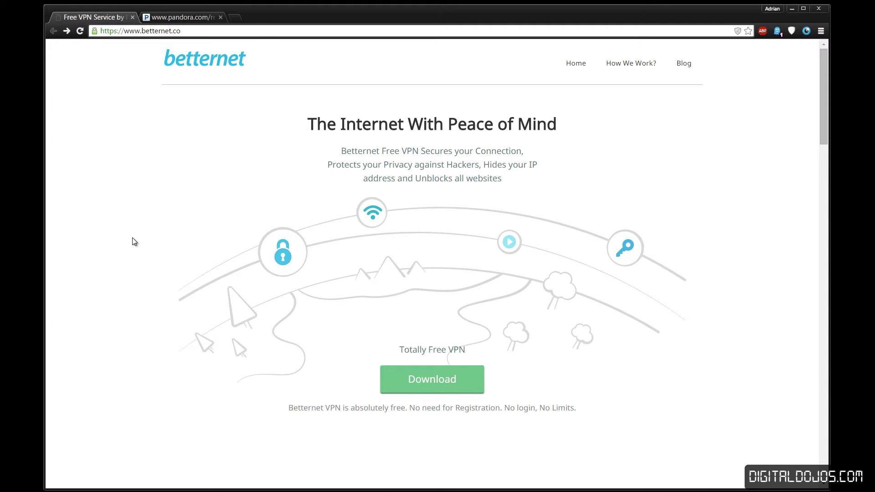
scroll(down, 3)
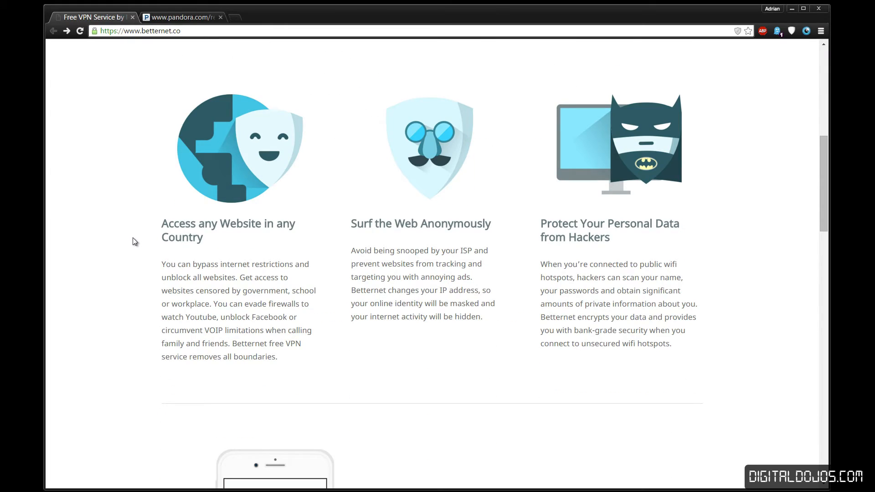
scroll(down, 3)
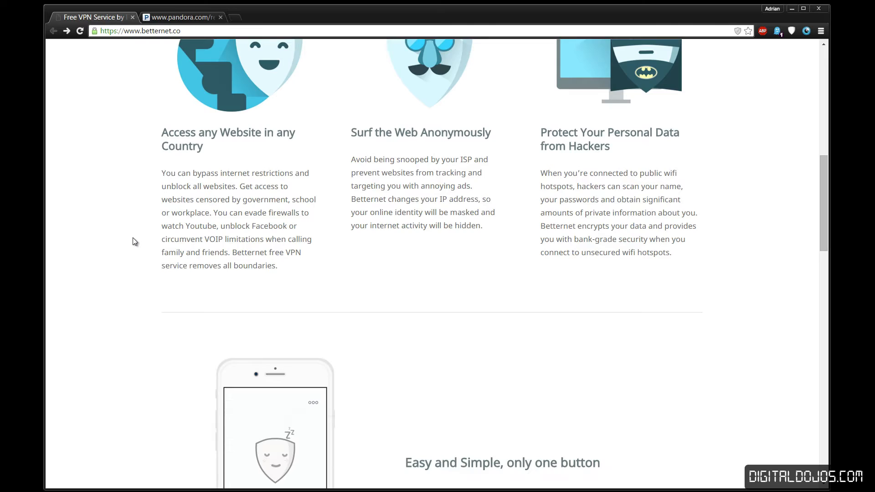
scroll(down, 3)
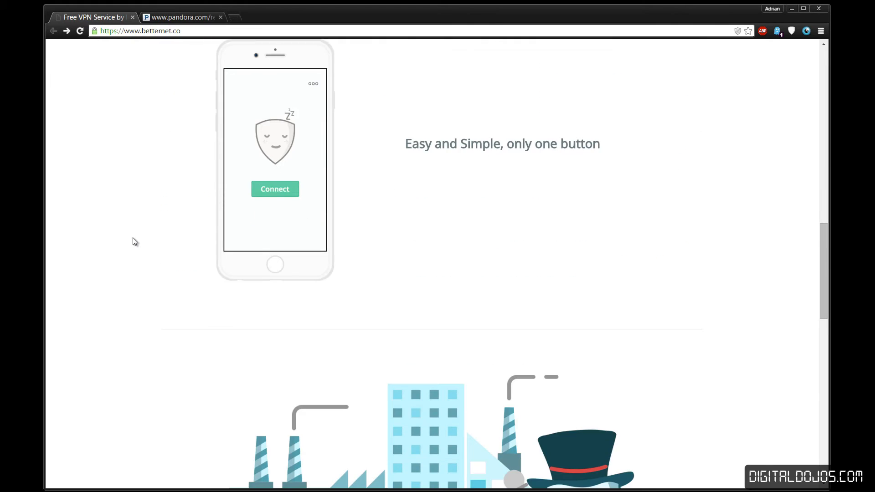
scroll(down, 3)
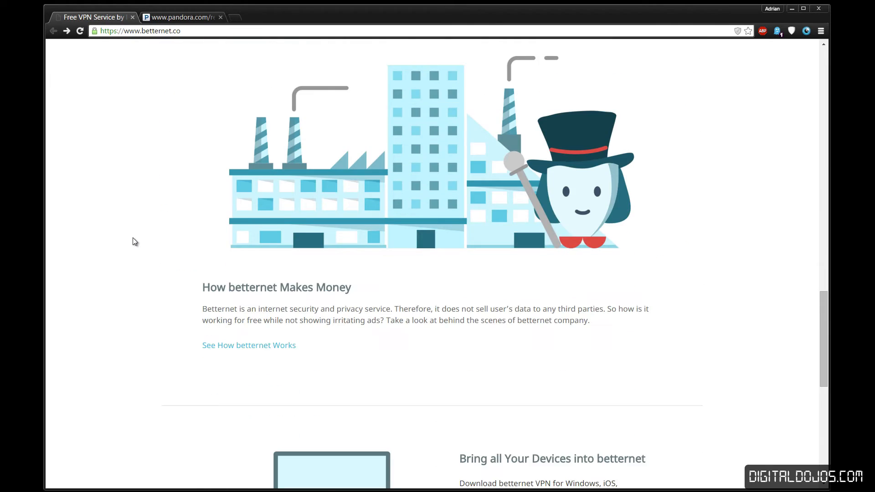
scroll(down, 3)
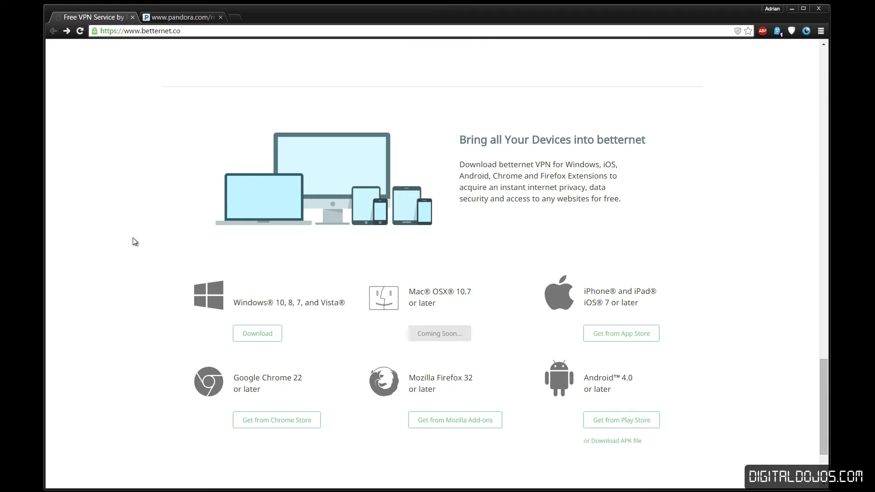
scroll(down, 3)
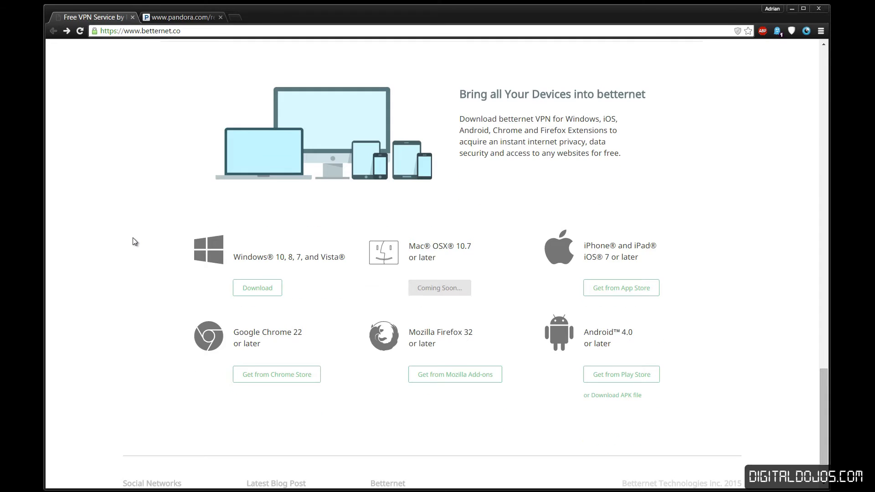
mouse_move(312, 268)
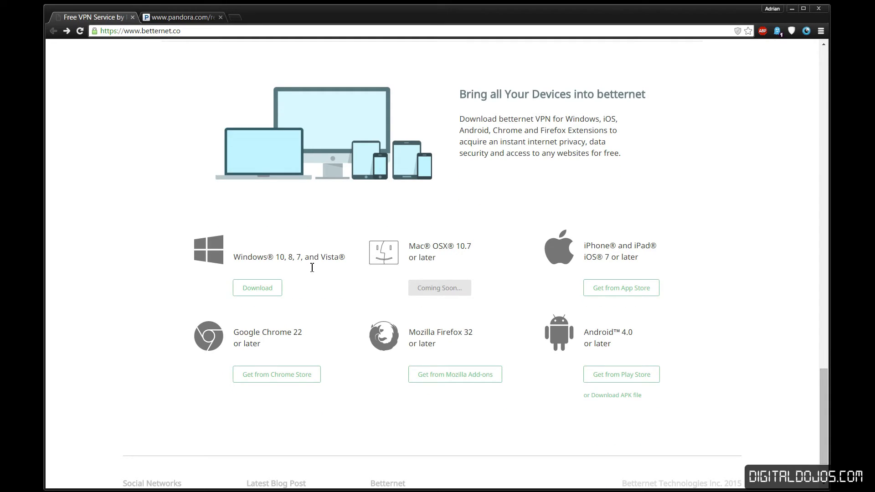
mouse_move(561, 340)
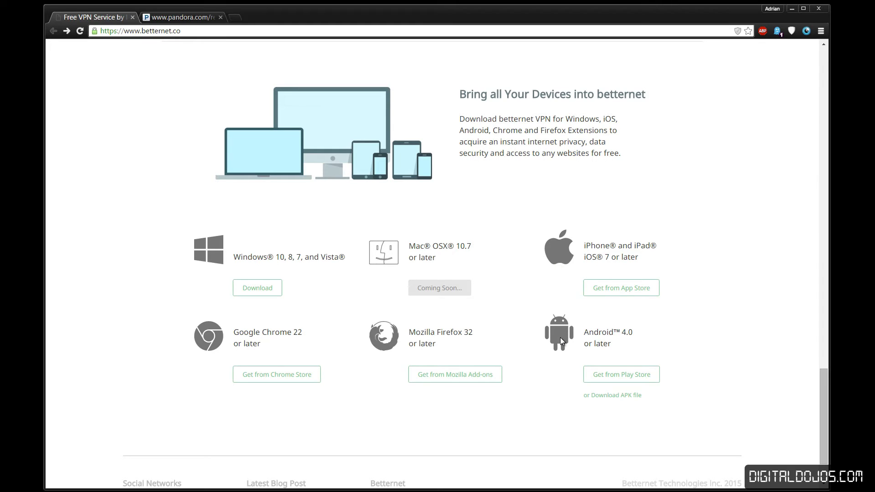
mouse_move(235, 350)
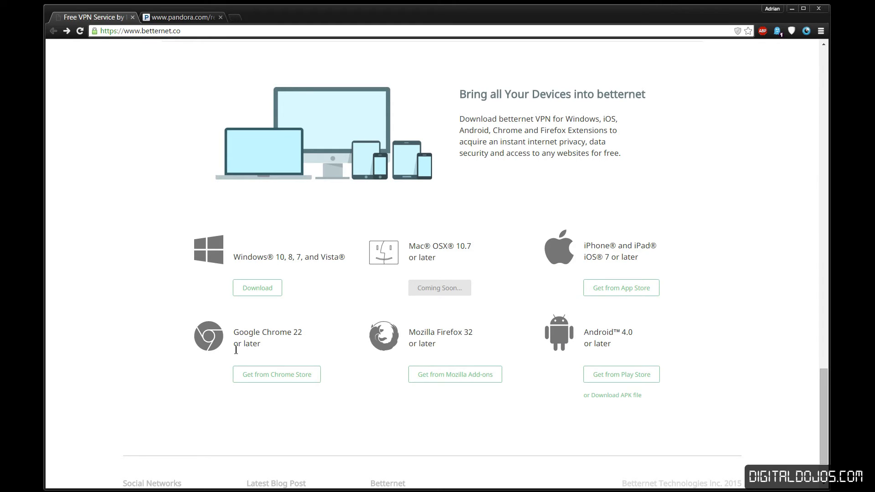
mouse_move(400, 250)
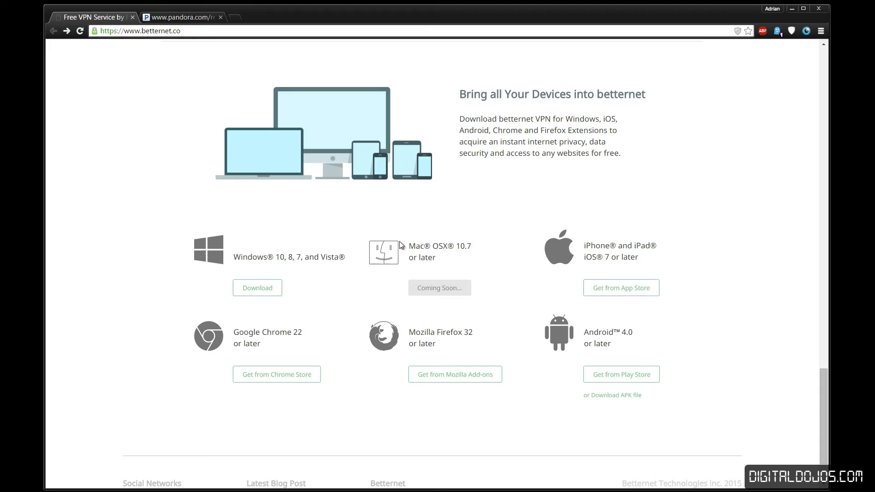
mouse_move(398, 255)
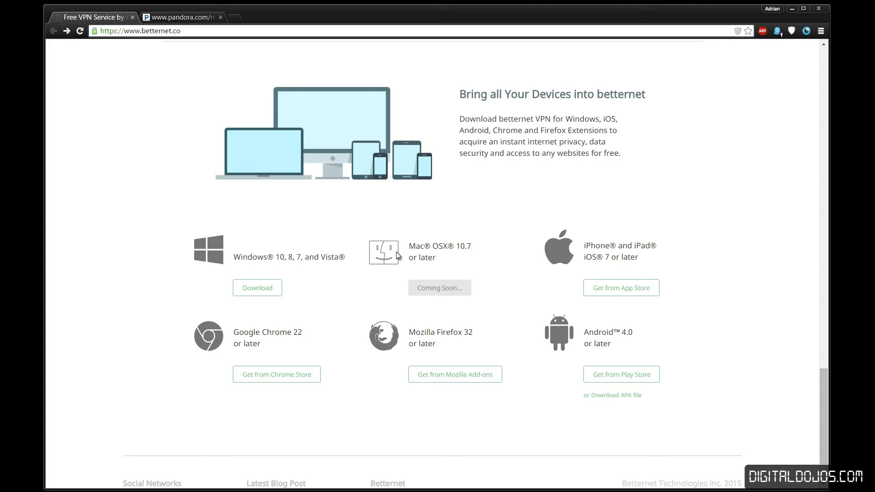
mouse_move(274, 345)
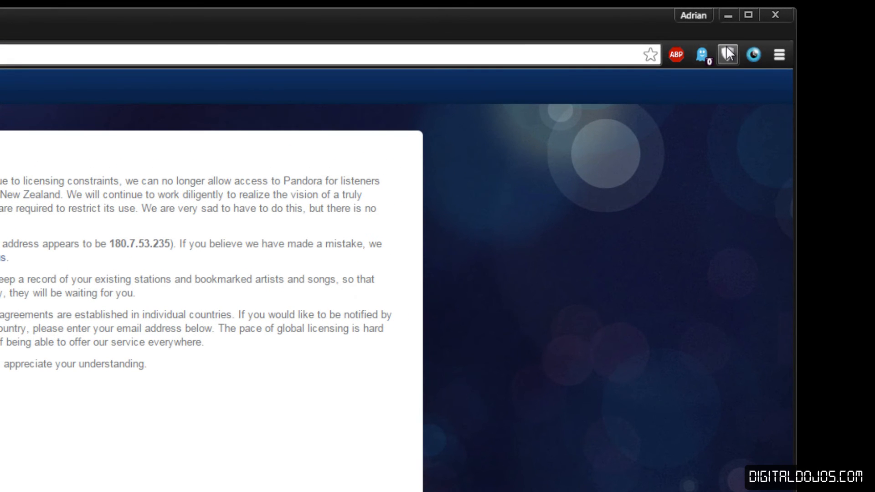
Step: Connect the Betternet VPN from its toolbar extension, landing on the 'You are now connected!' page
click(729, 55)
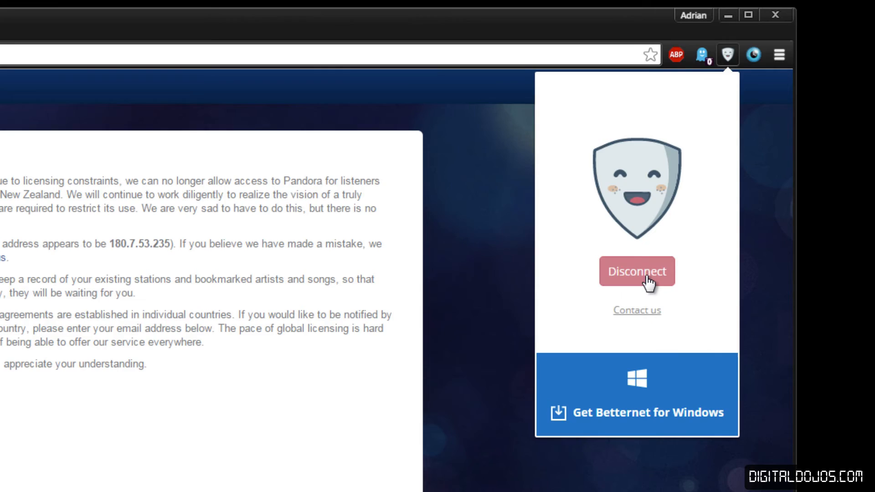
click(638, 271)
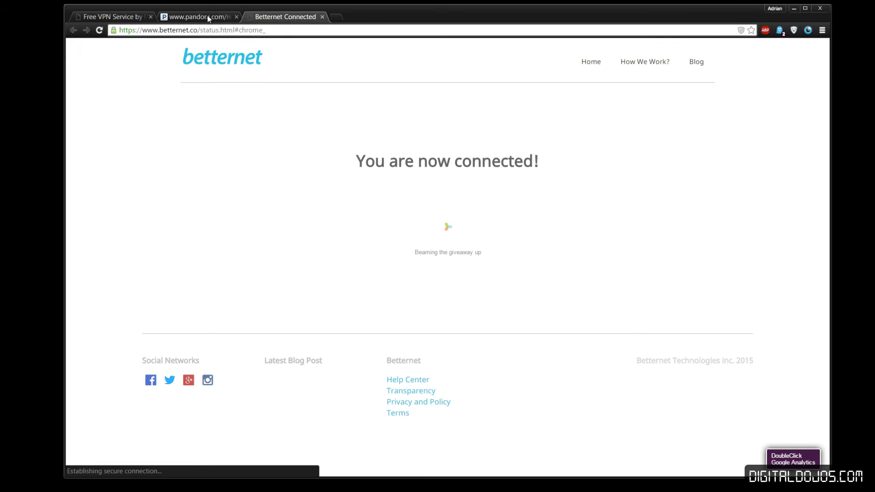
Step: Load Pandora's normal station-creation home page, then show the Betternet popup reading disconnected
click(199, 17)
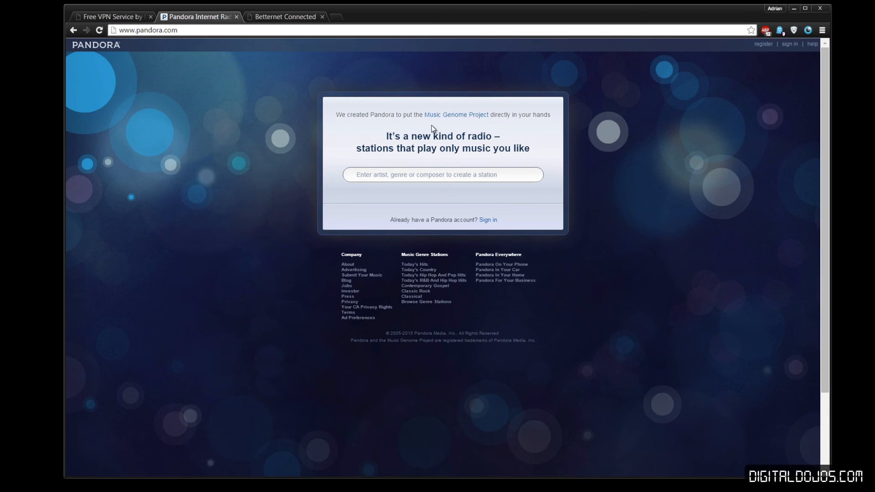
mouse_move(628, 107)
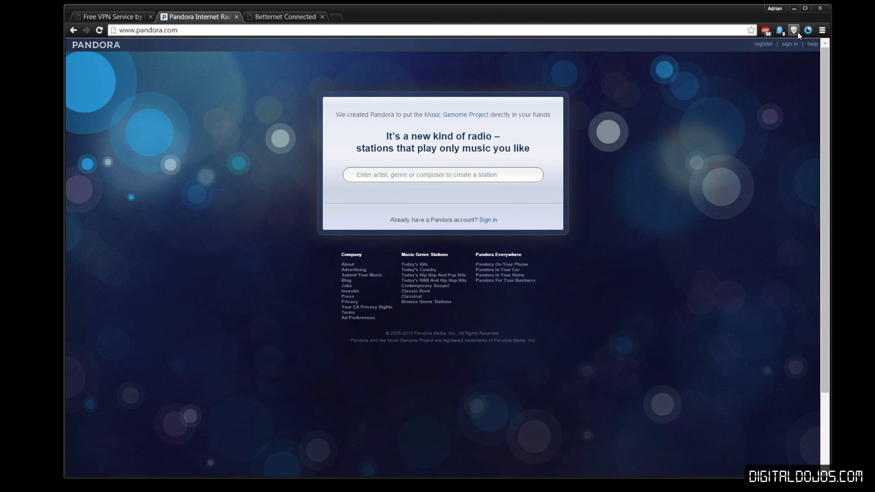
click(794, 28)
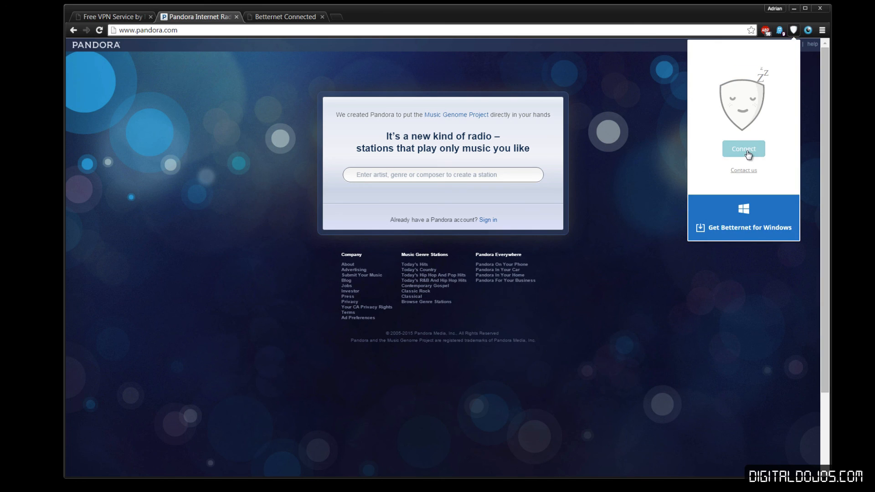